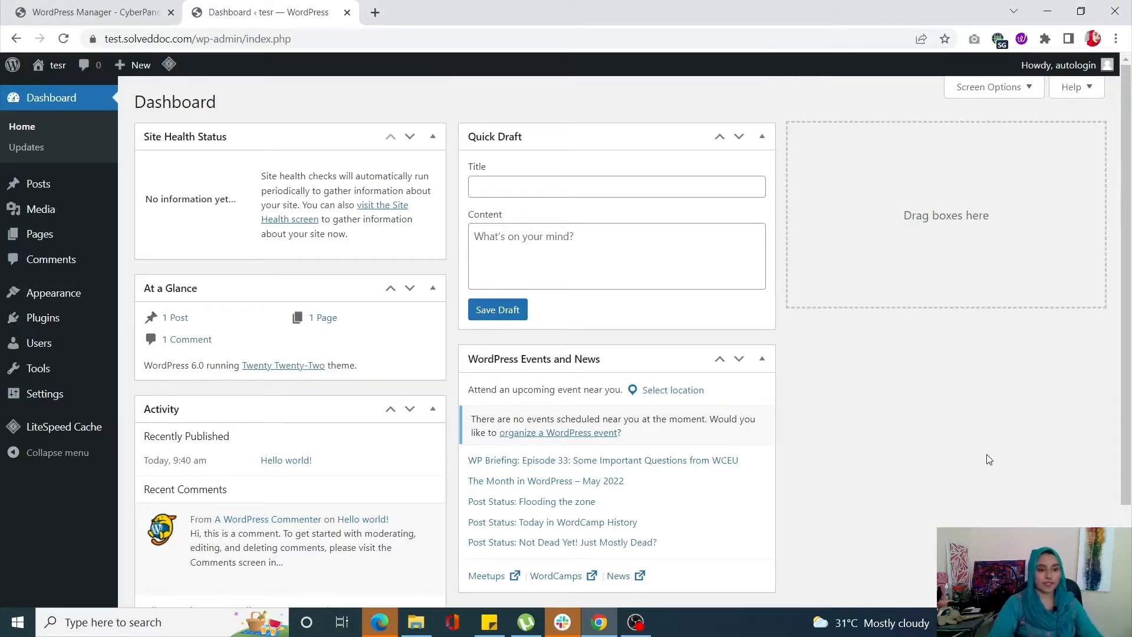
pyautogui.moveTo(254, 296)
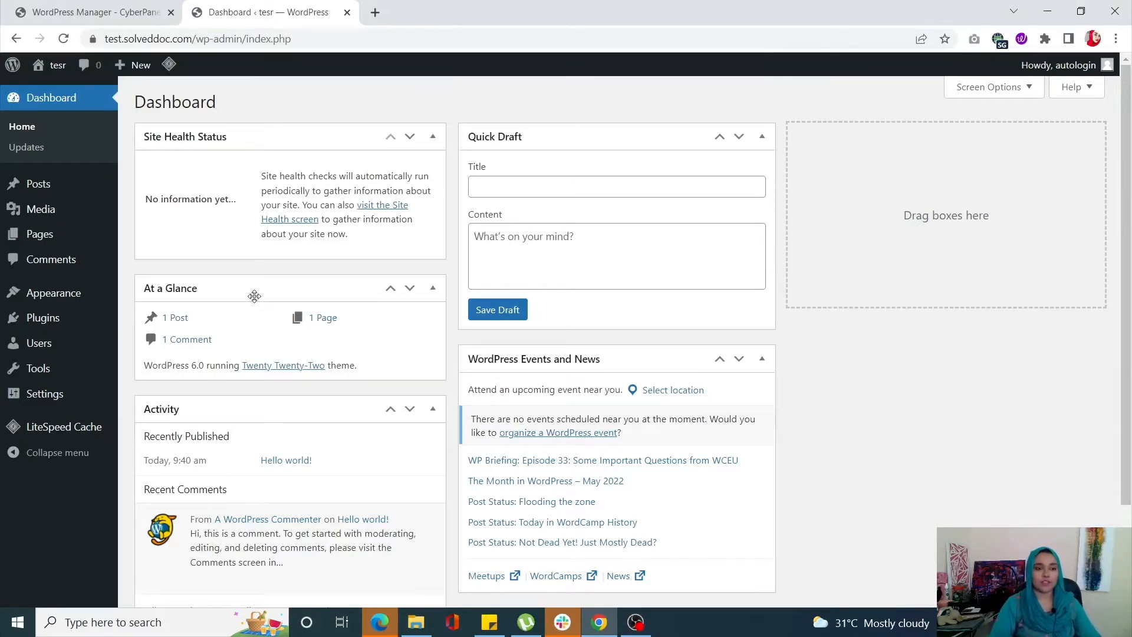
pyautogui.moveTo(43, 318)
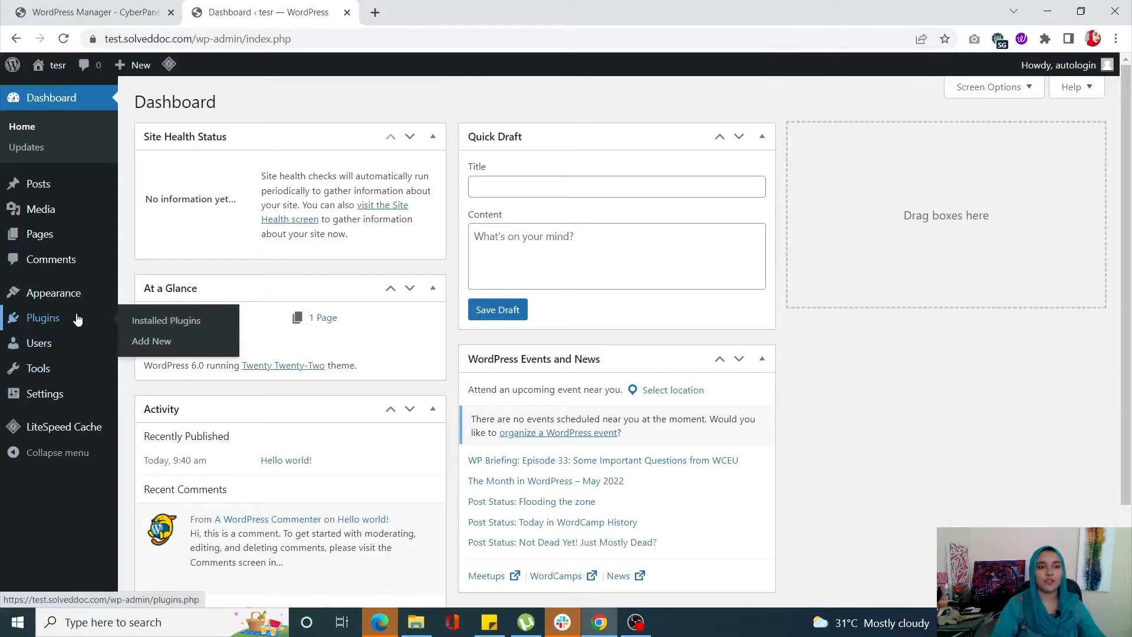
# Step: Go to Plugins > Add New to reach the Add Plugins page
pyautogui.click(151, 340)
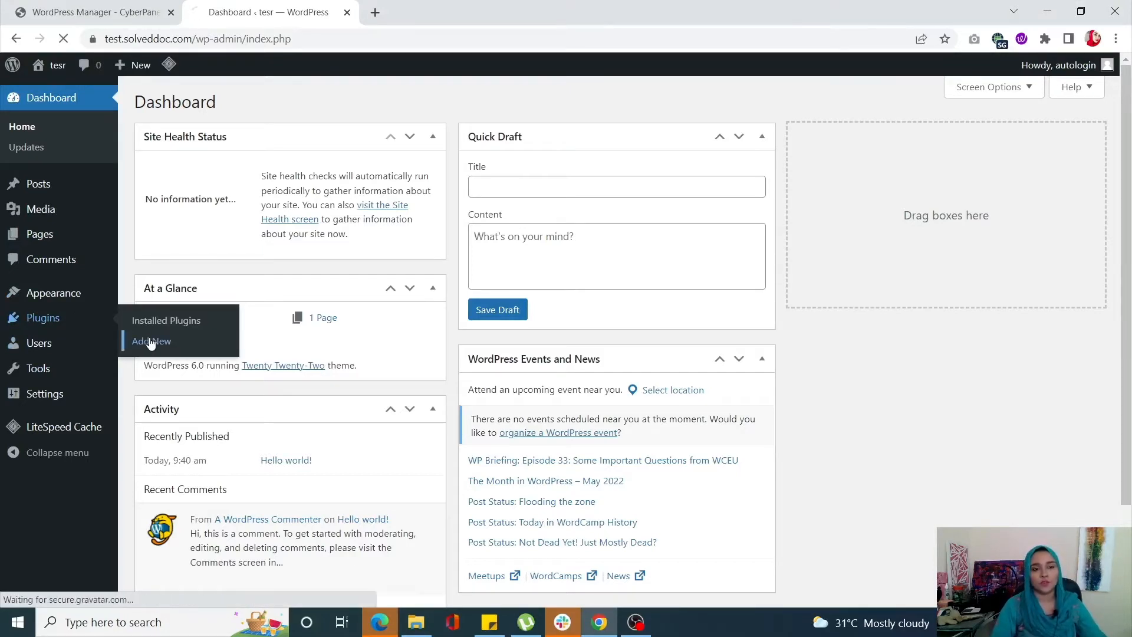
pyautogui.click(150, 341)
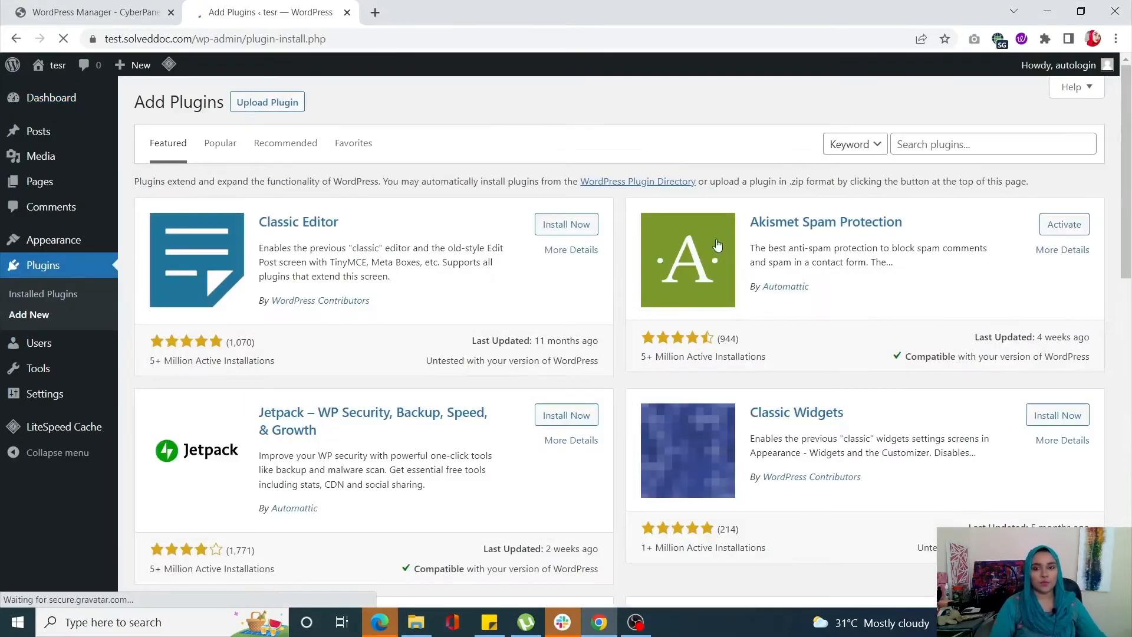
# Step: Search 'Limit Login Attempts', then install and activate Limit Login Attempts Reloaded
pyautogui.click(993, 144)
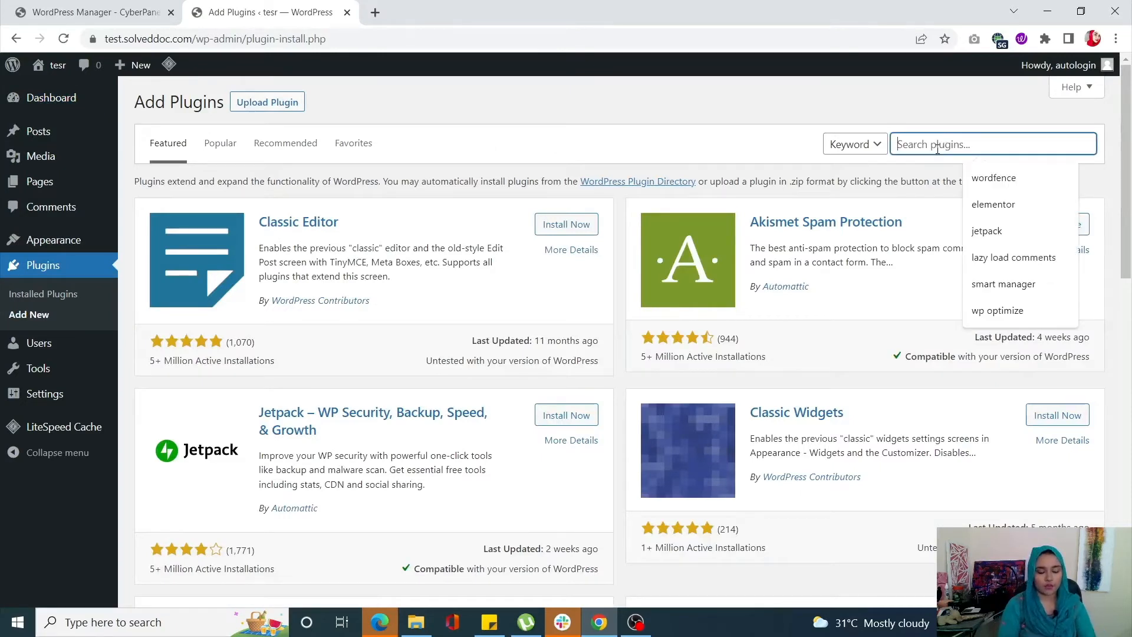
pyautogui.write('Limit Login Attempts')
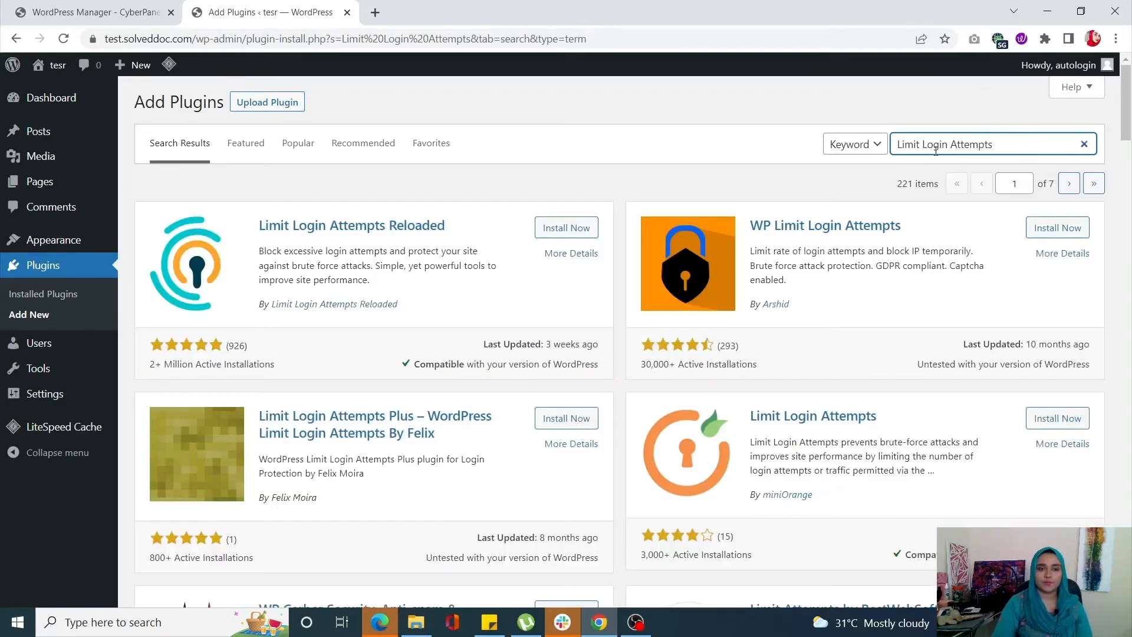
pyautogui.moveTo(311, 240)
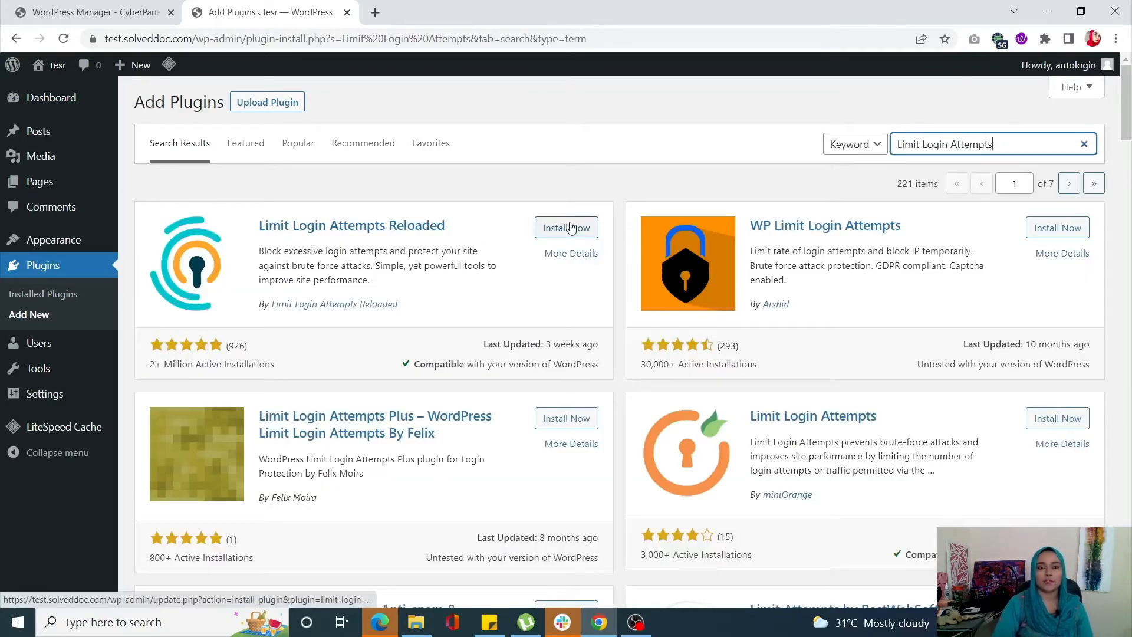
pyautogui.click(567, 227)
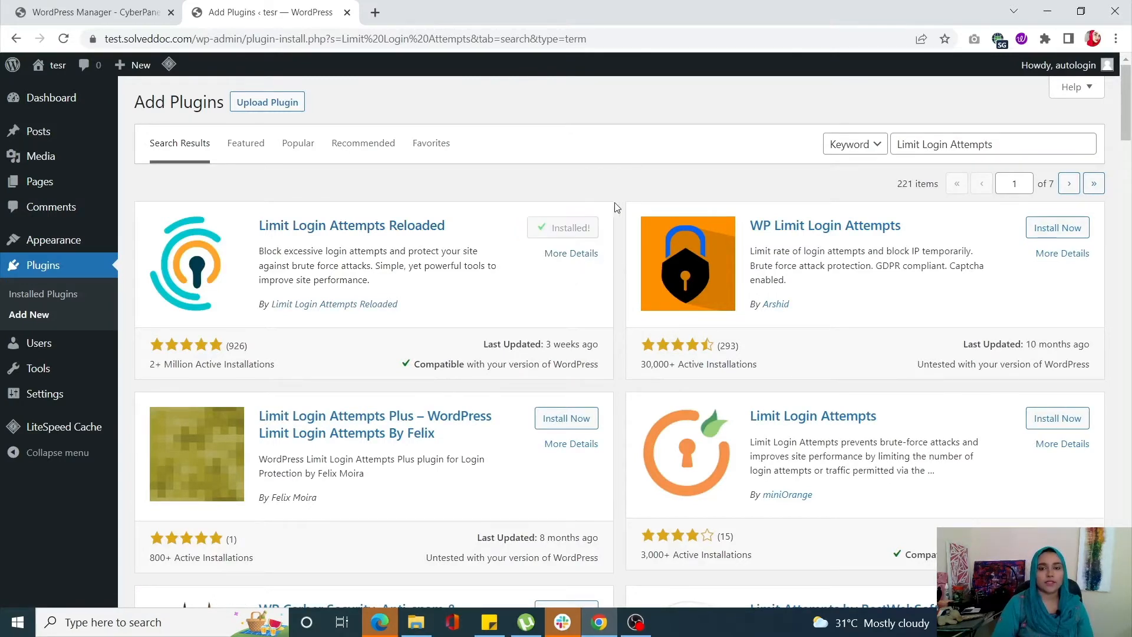
pyautogui.click(562, 227)
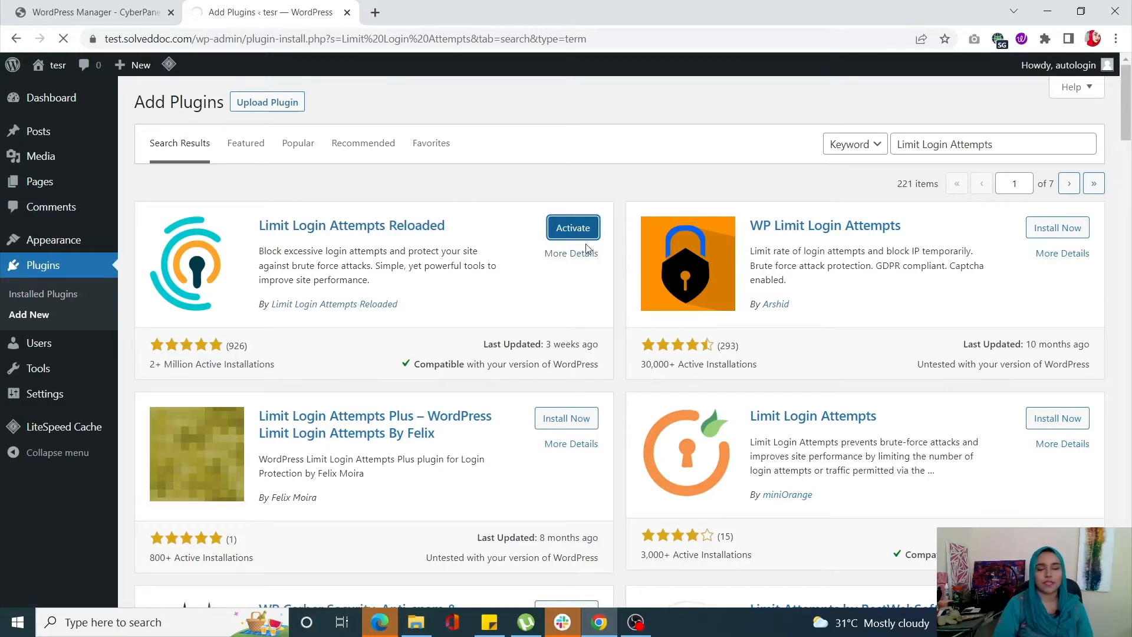
pyautogui.click(573, 227)
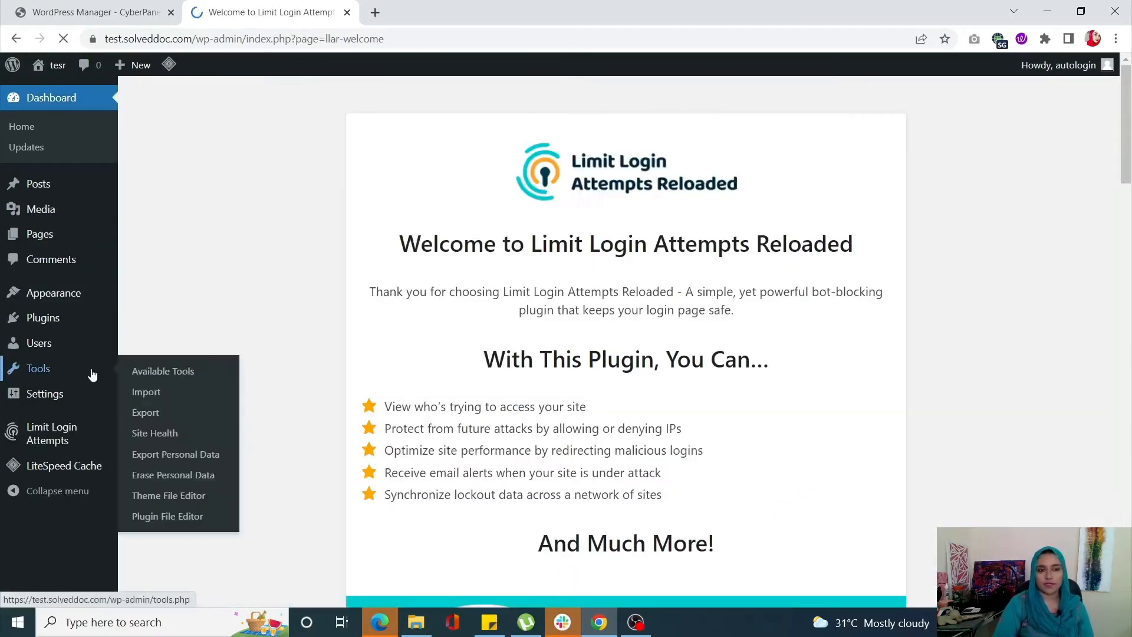
pyautogui.moveTo(45, 394)
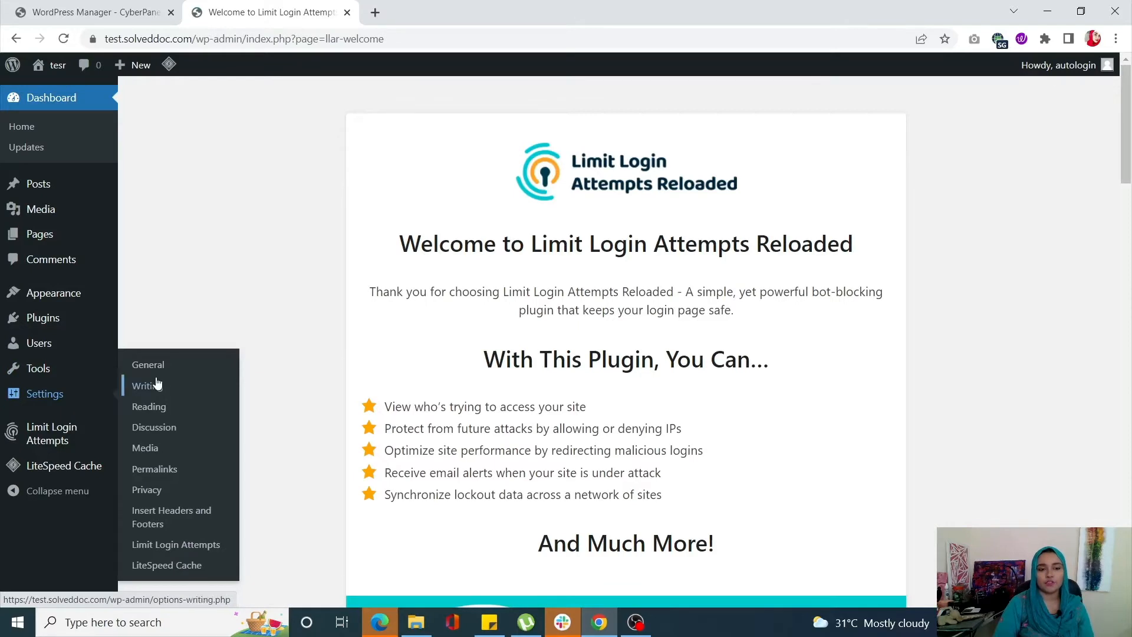
pyautogui.moveTo(181, 556)
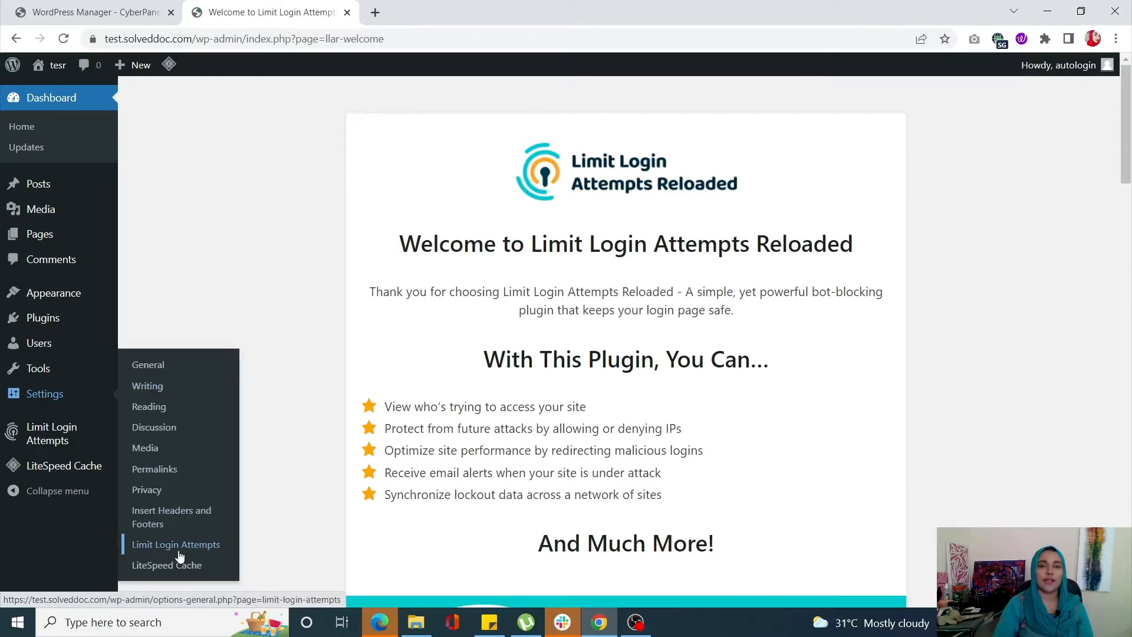
# Step: Go to Settings > Limit Login Attempts and switch to its Settings tab
pyautogui.click(175, 544)
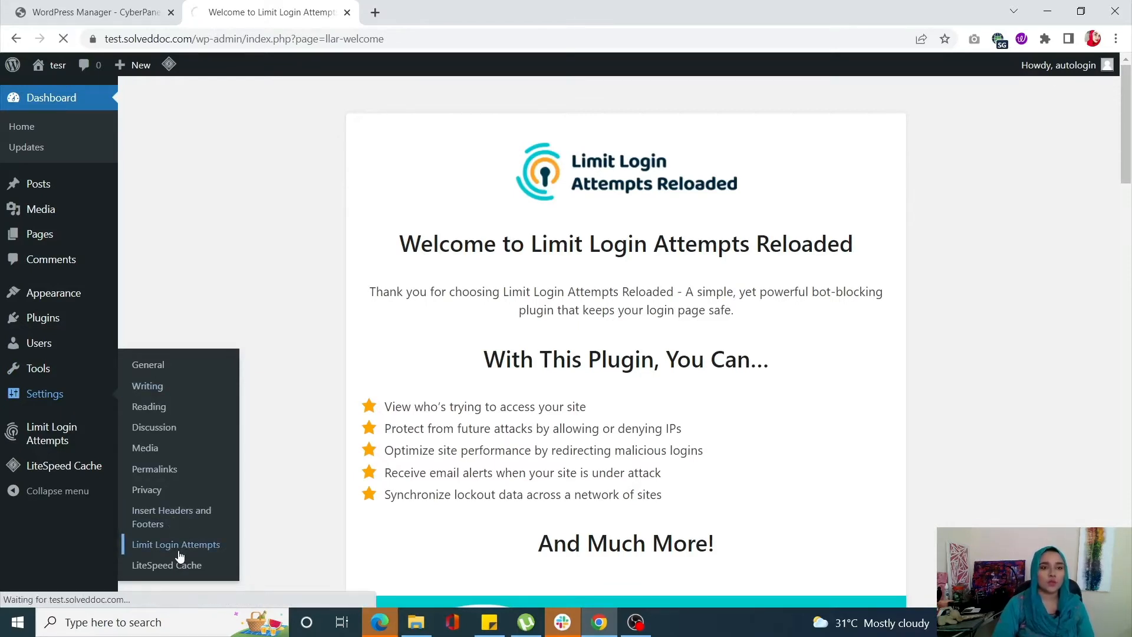
pyautogui.click(175, 544)
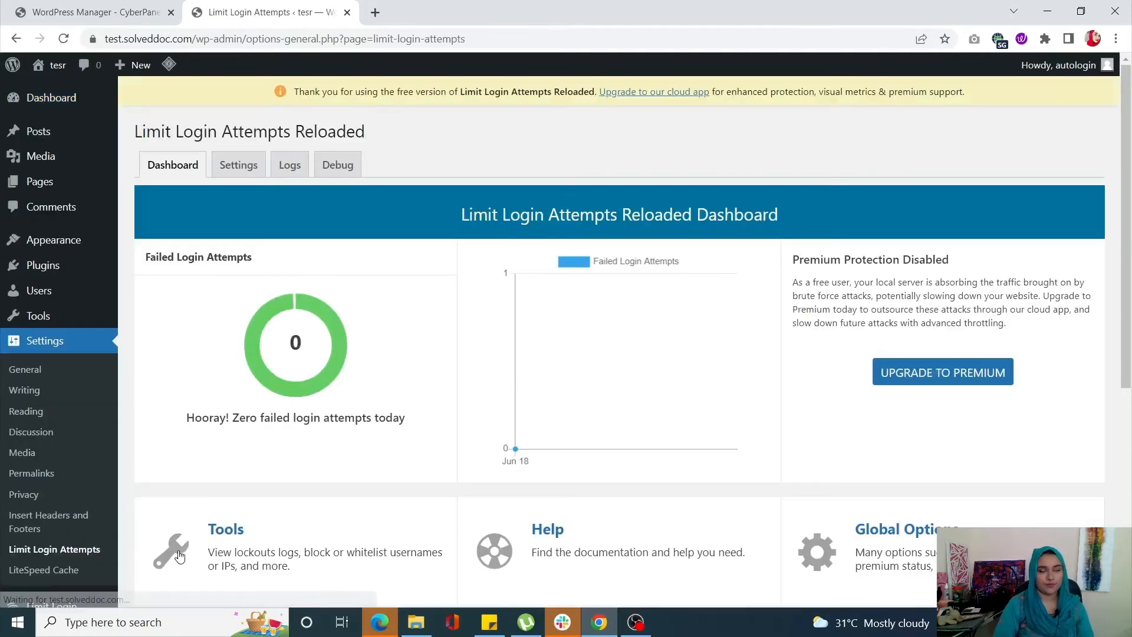
pyautogui.moveTo(241, 167)
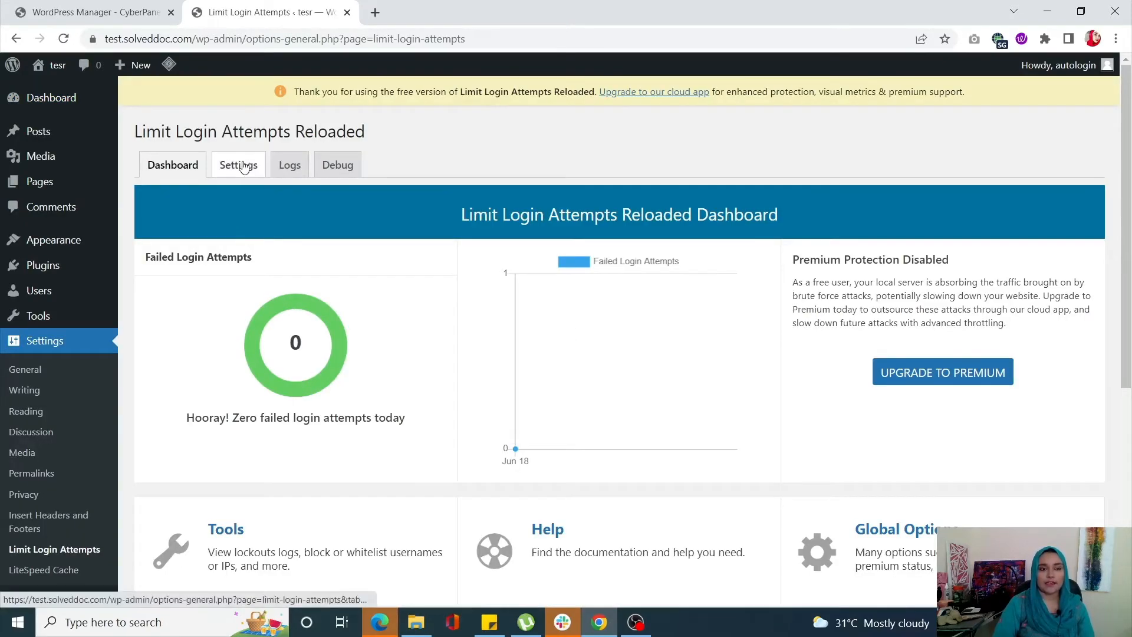
pyautogui.click(239, 164)
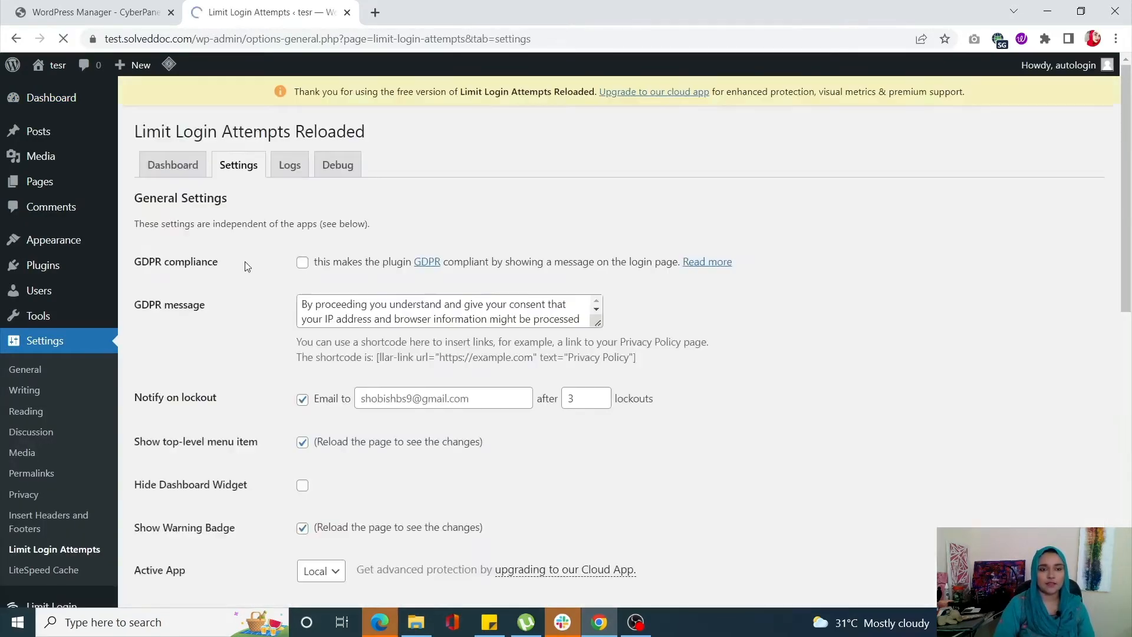
# Step: Enter 5 allowed retries, 30 minutes lockout and 5 lockouts under Local App lockout
pyautogui.scroll(-3)
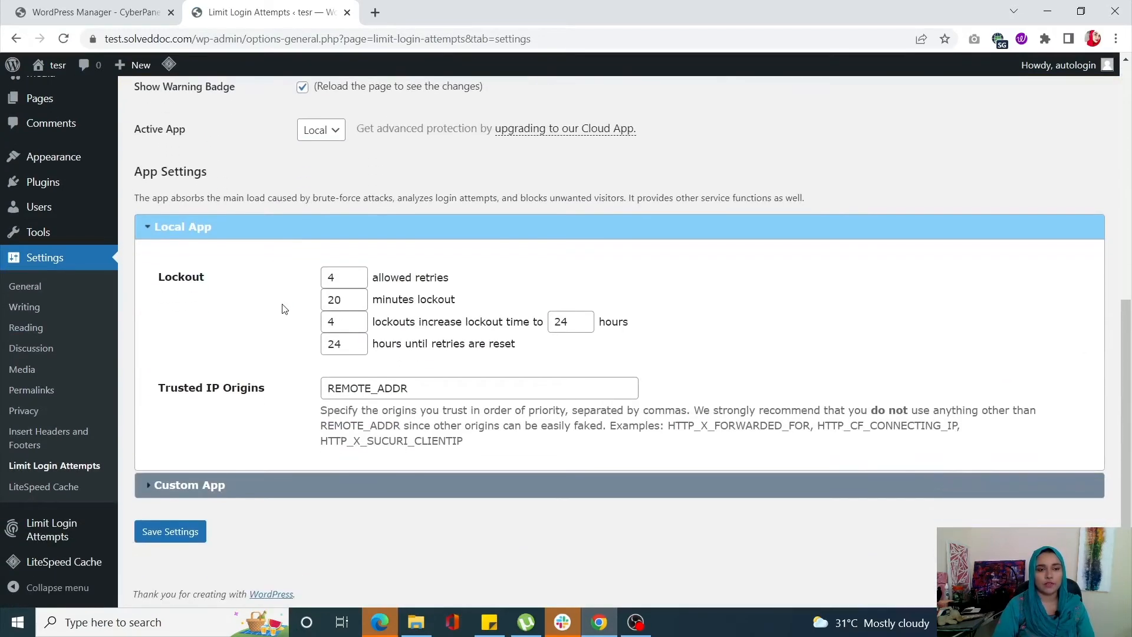
pyautogui.moveTo(205, 296)
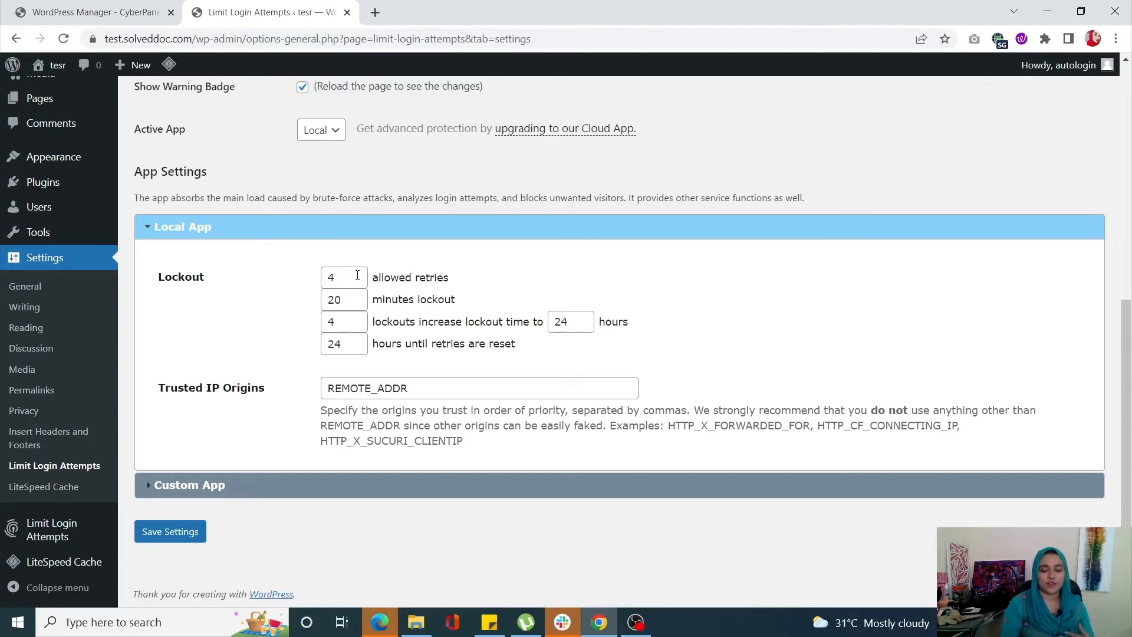
pyautogui.click(344, 277)
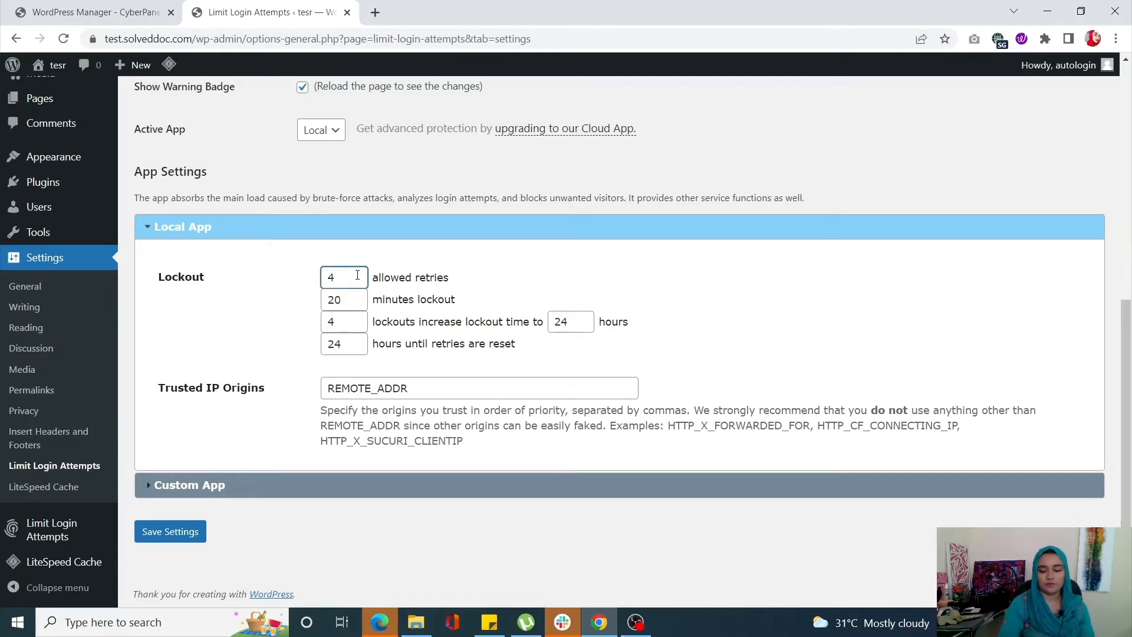
pyautogui.write('5')
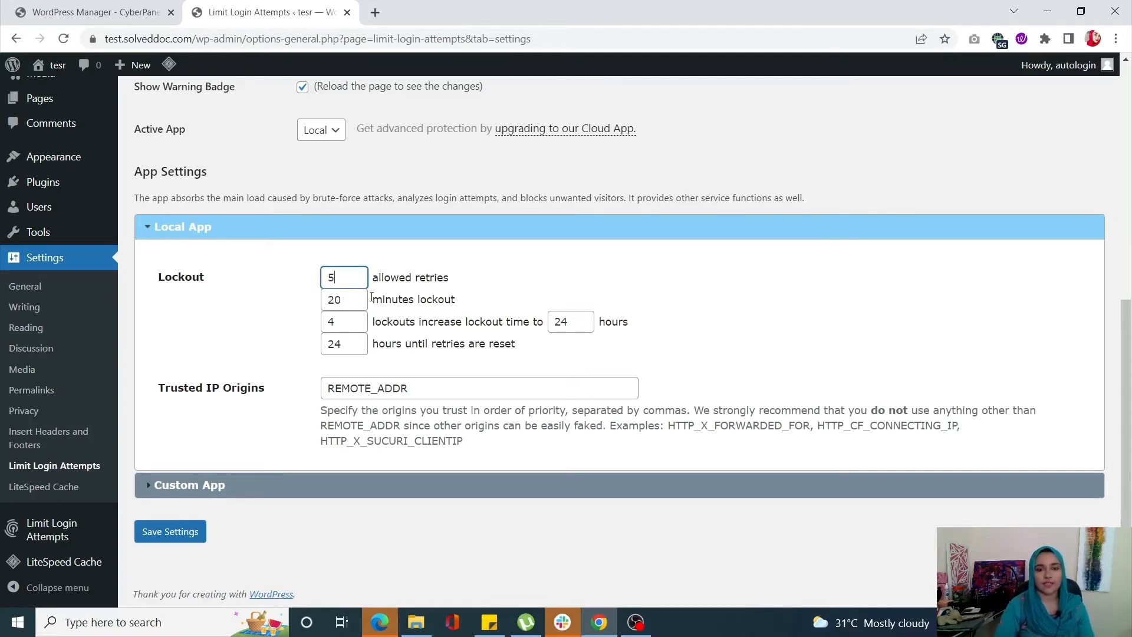
pyautogui.write('30')
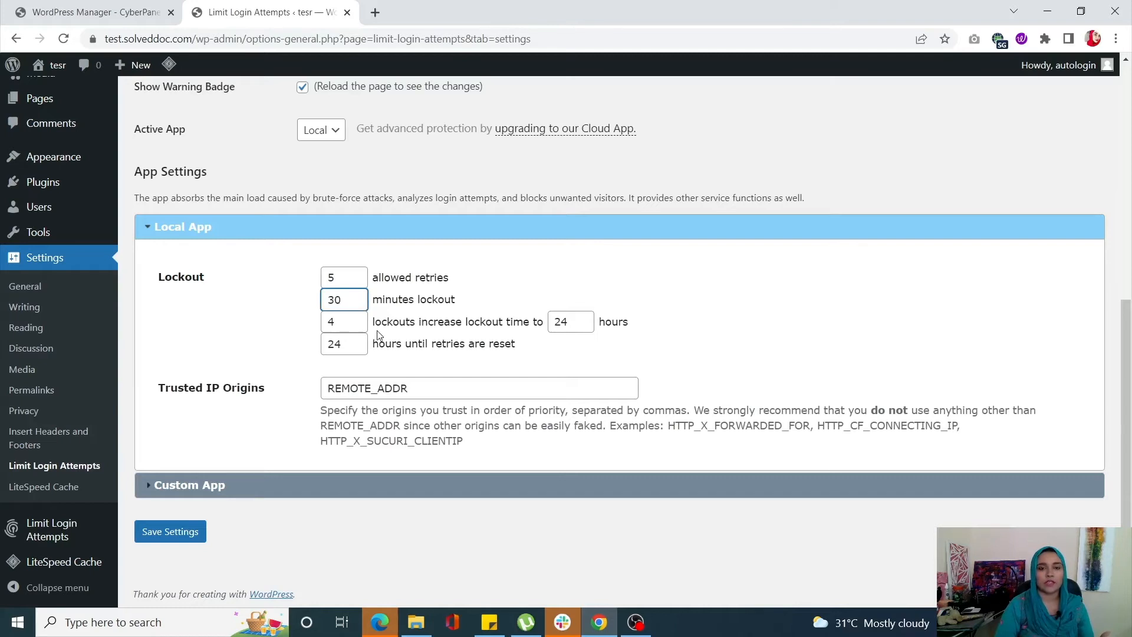
pyautogui.moveTo(405, 322)
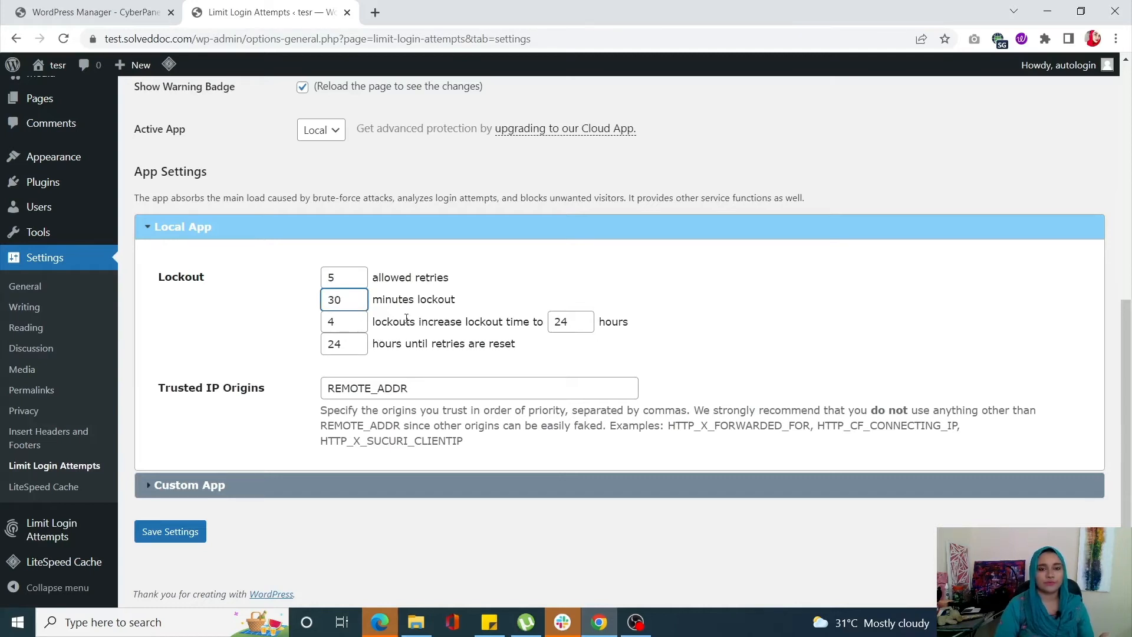
pyautogui.write('5')
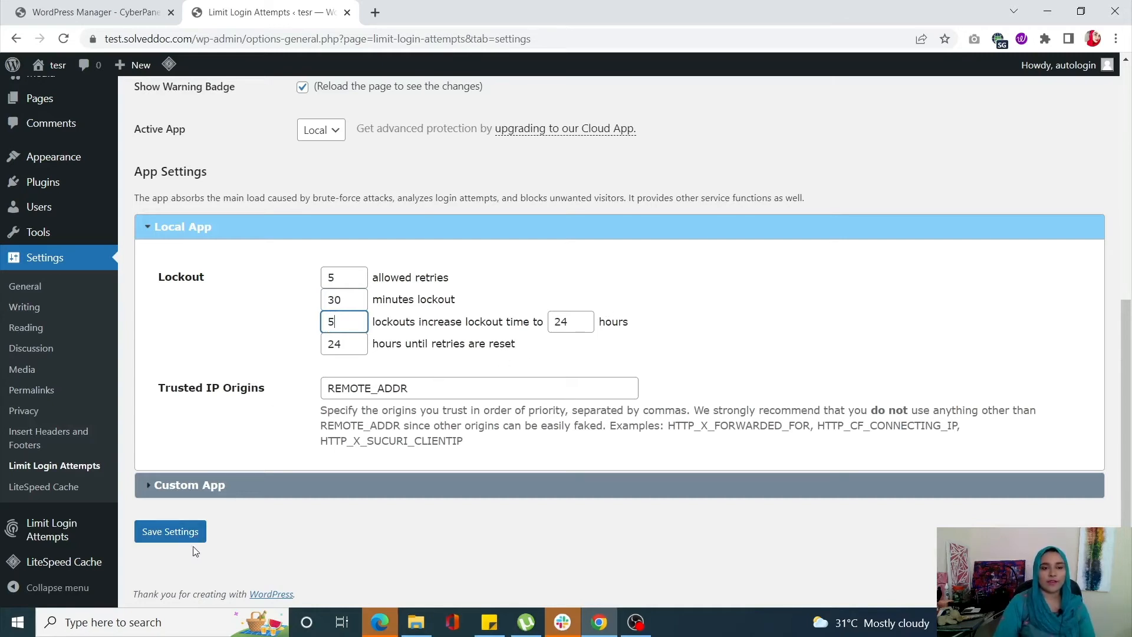
# Step: Save the settings and scroll down to confirm the saved lockout values
pyautogui.click(170, 531)
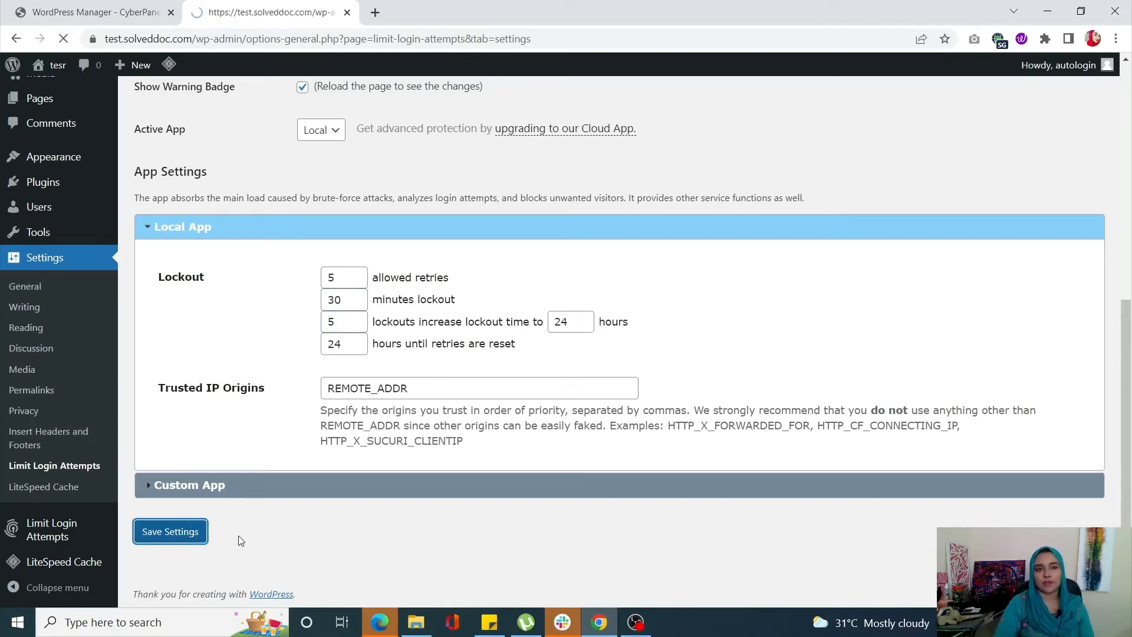
pyautogui.click(170, 531)
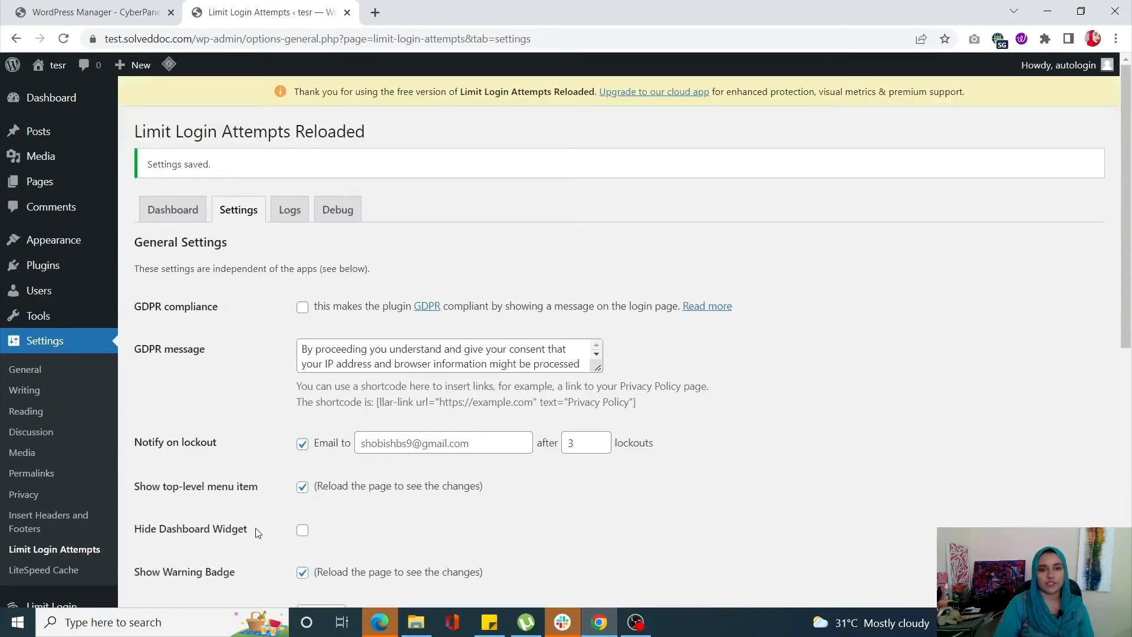
pyautogui.scroll(-3)
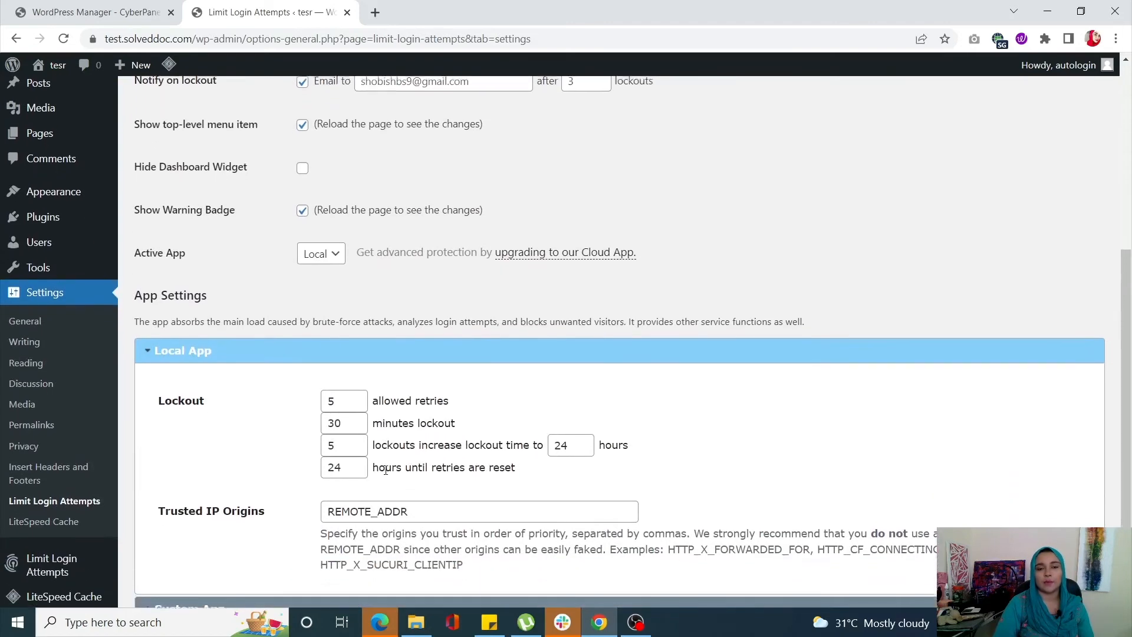
pyautogui.scroll(-3)
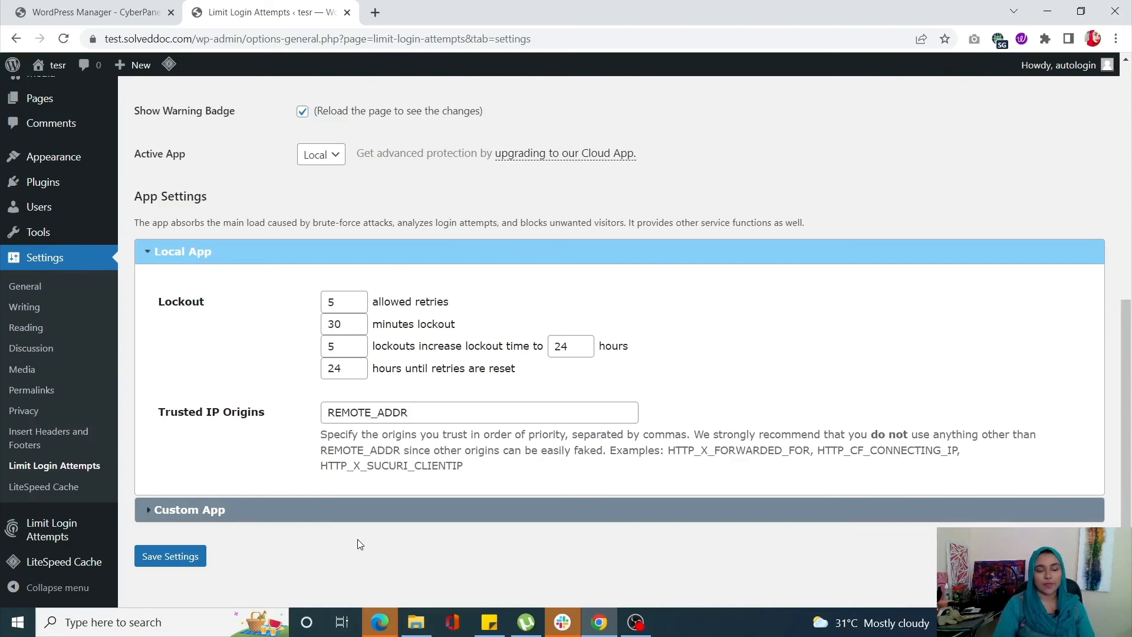
pyautogui.moveTo(366, 543)
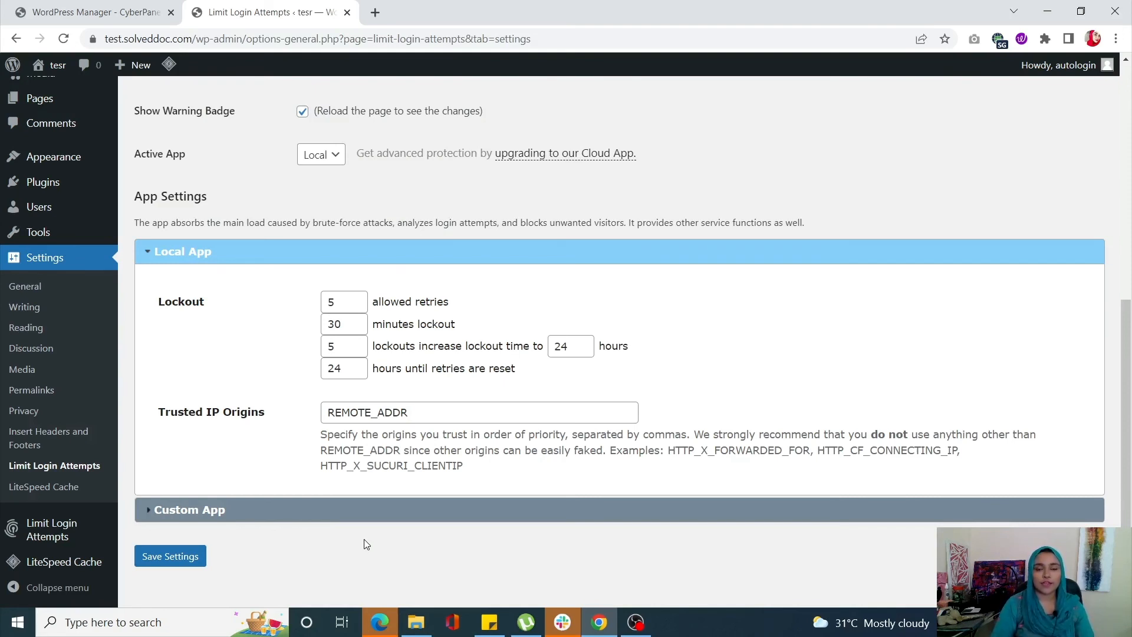